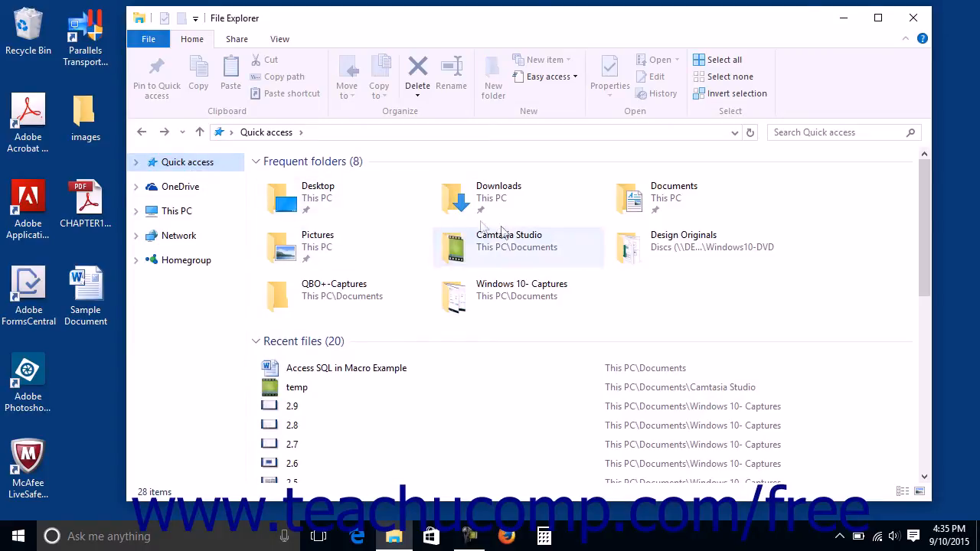
{"action": "mouse_move", "coordinate": [447, 294]}
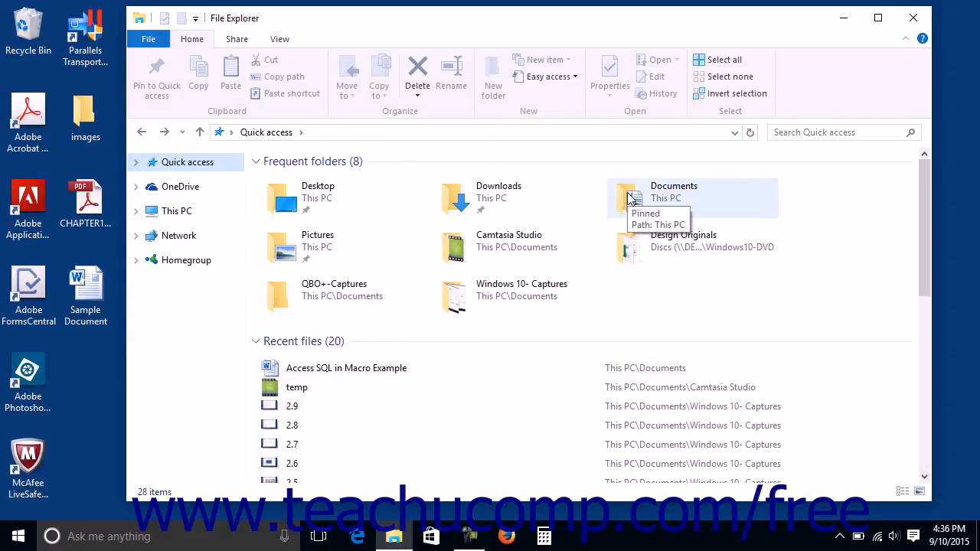
Step: Browse into the Documents folder and a recent item, returning to Quick access each time
{"action": "double_click", "coordinate": [673, 192]}
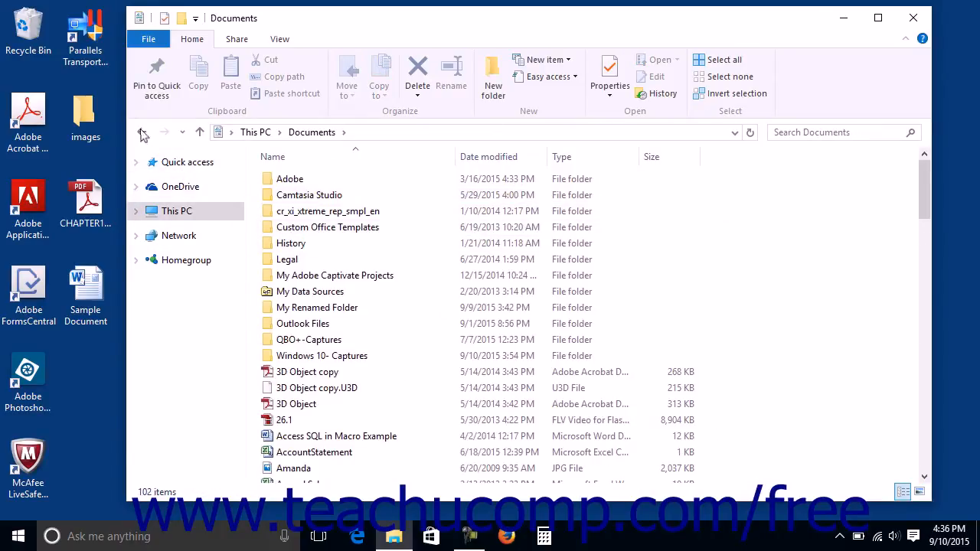
{"action": "left_click", "coordinate": [143, 132]}
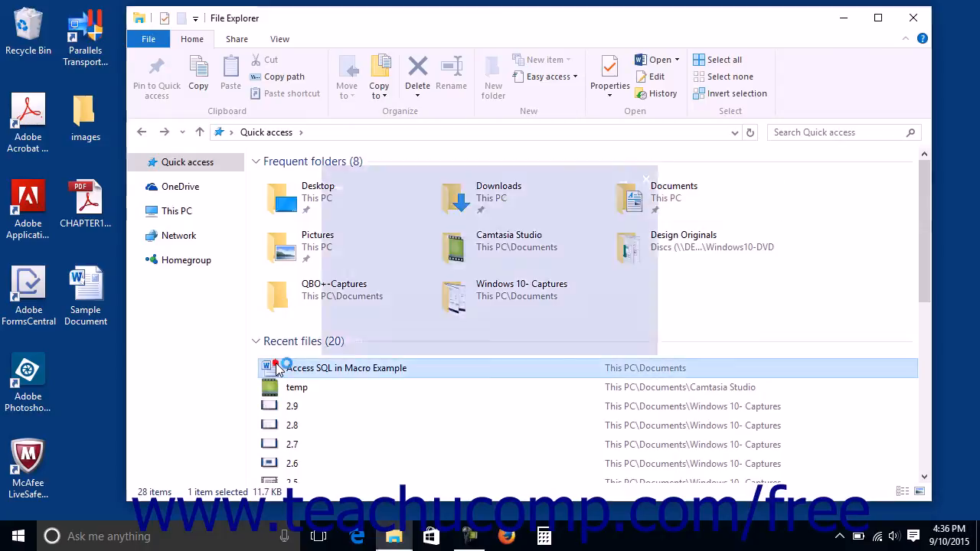
{"action": "double_click", "coordinate": [346, 367]}
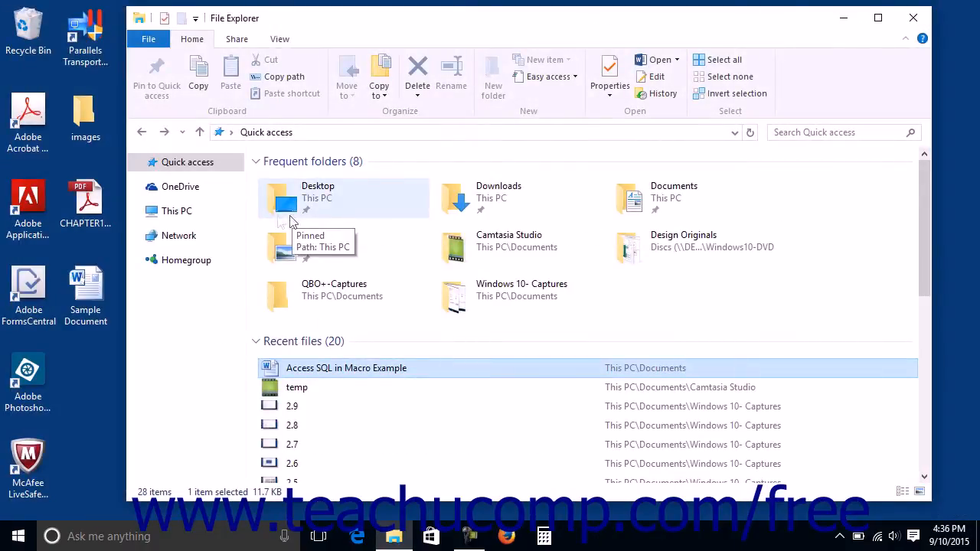
{"action": "left_click", "coordinate": [176, 212]}
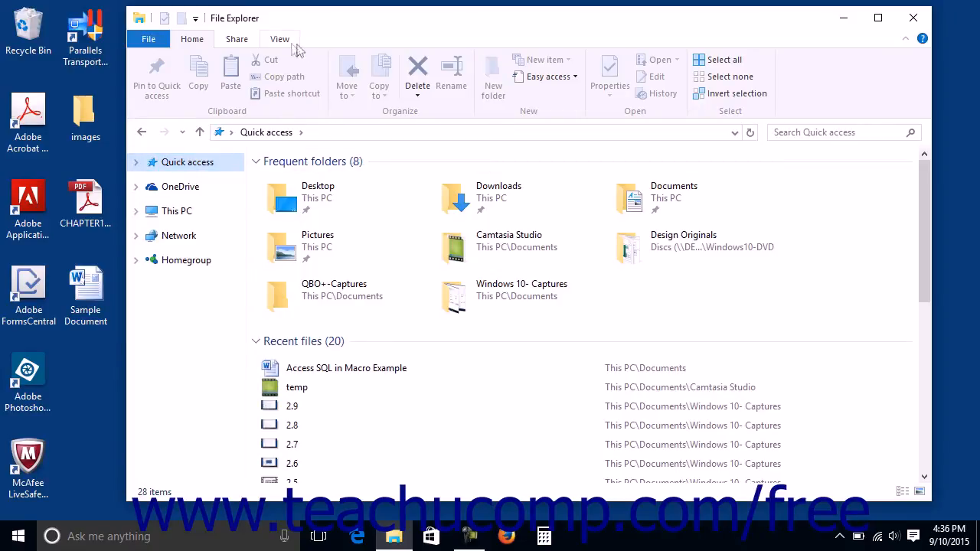
Step: In Folder Options, toggle 'Show frequently used folders in Quick access' off and back on, then confirm
{"action": "left_click", "coordinate": [279, 40]}
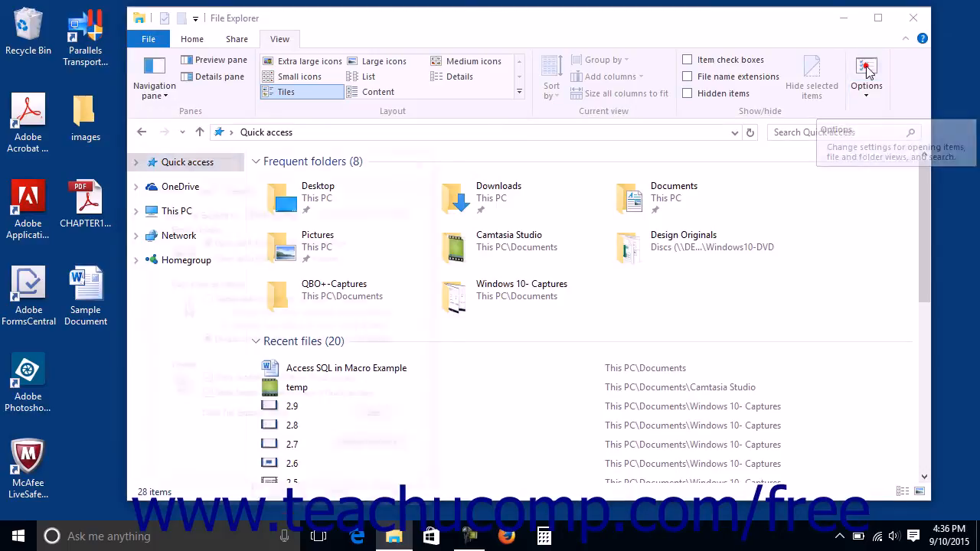
{"action": "left_click", "coordinate": [867, 73]}
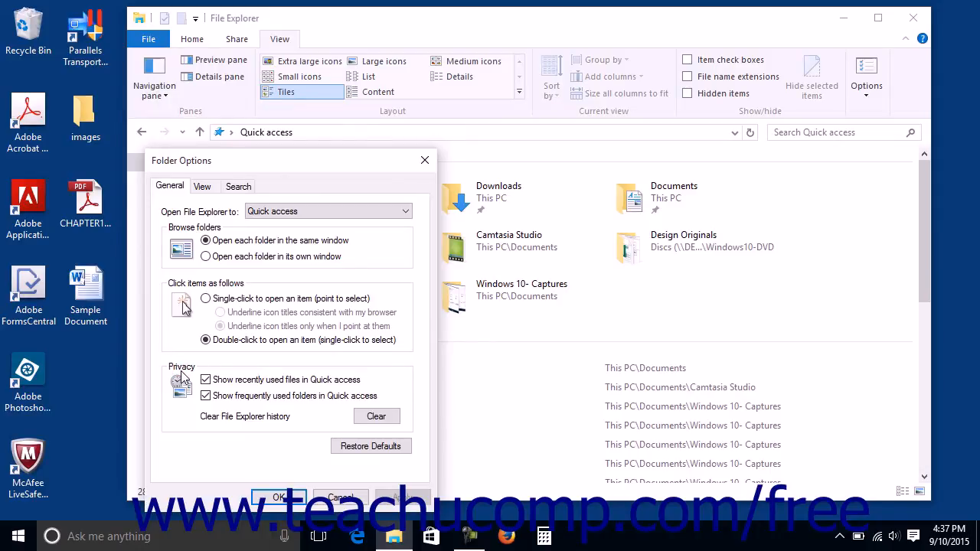
{"action": "left_click", "coordinate": [206, 395]}
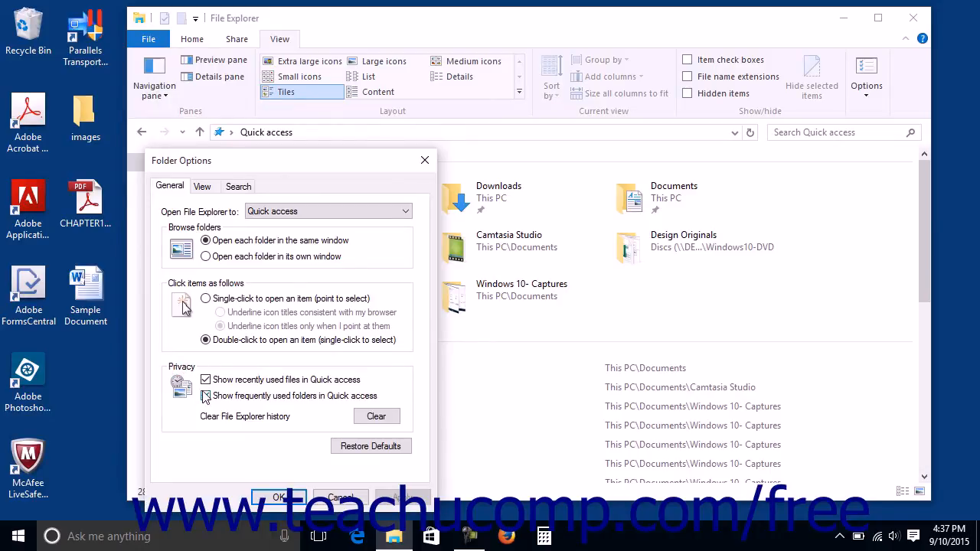
{"action": "left_click", "coordinate": [205, 395]}
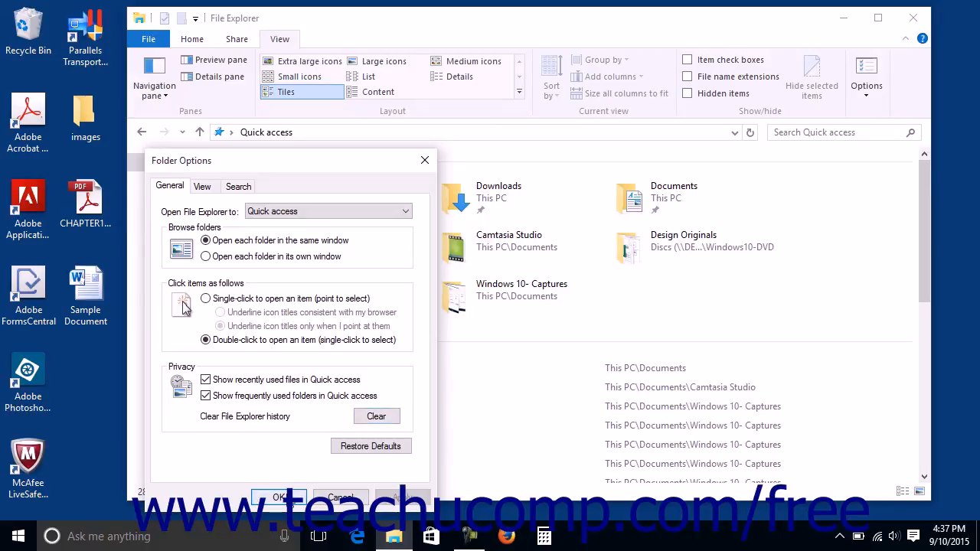
{"action": "left_click", "coordinate": [279, 496]}
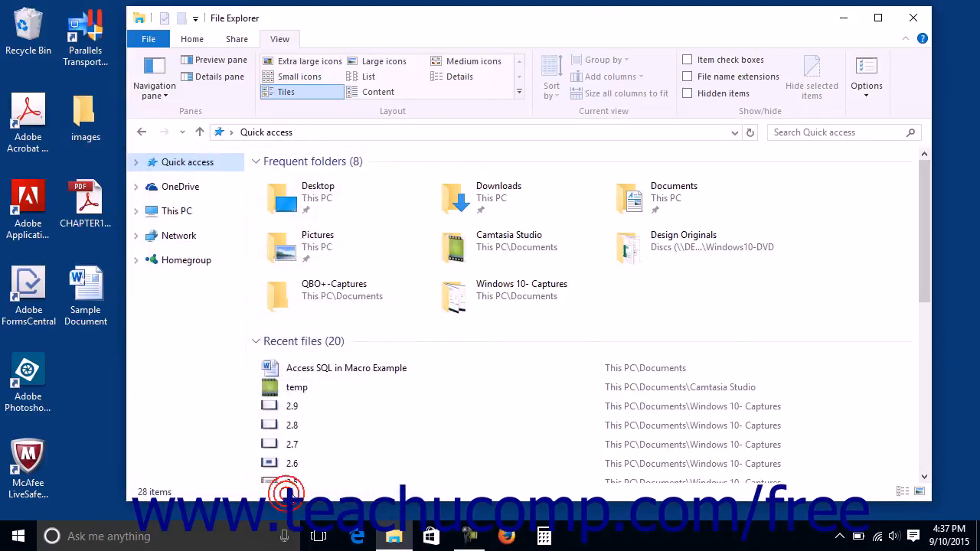
{"action": "mouse_move", "coordinate": [312, 444]}
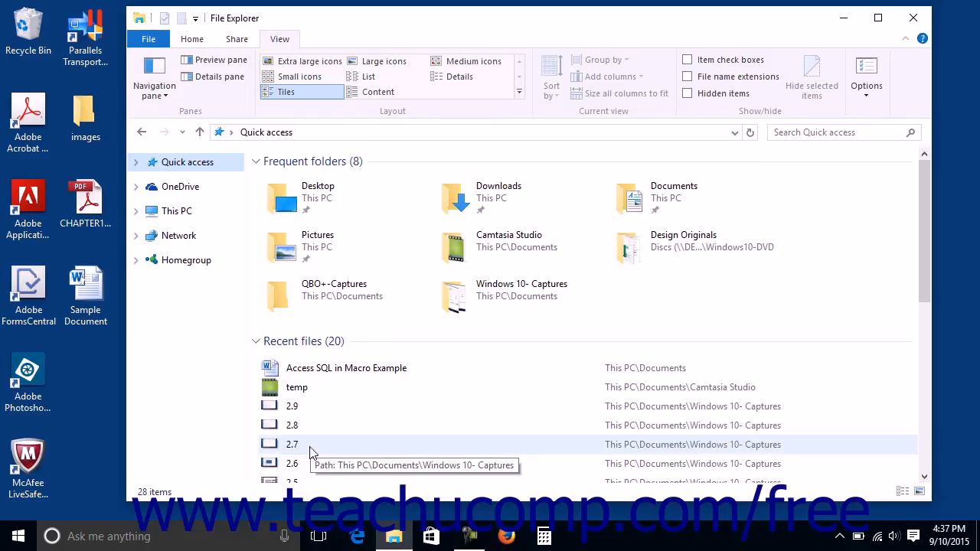
{"action": "mouse_move", "coordinate": [273, 395]}
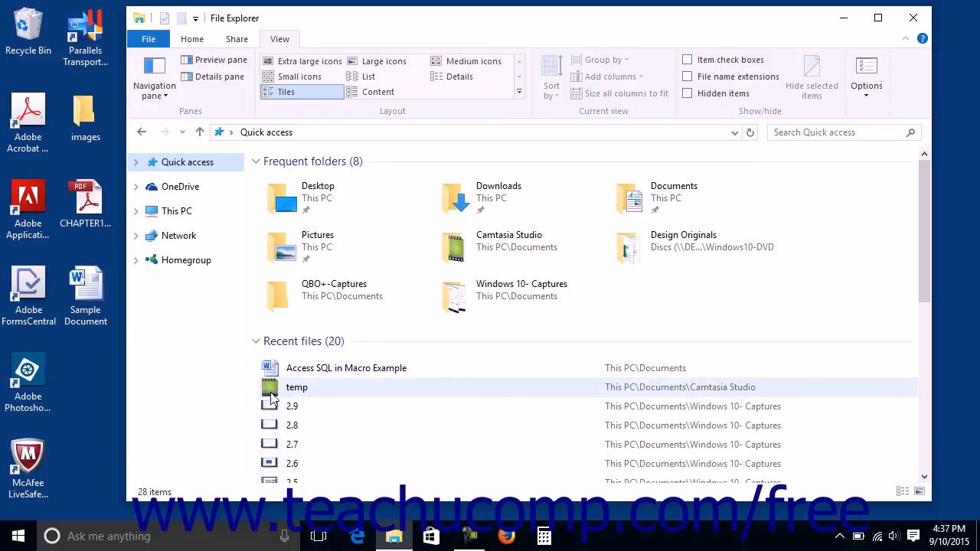
Step: Remove the temp file from the Quick access recent files list via its context menu
{"action": "right_click", "coordinate": [297, 385]}
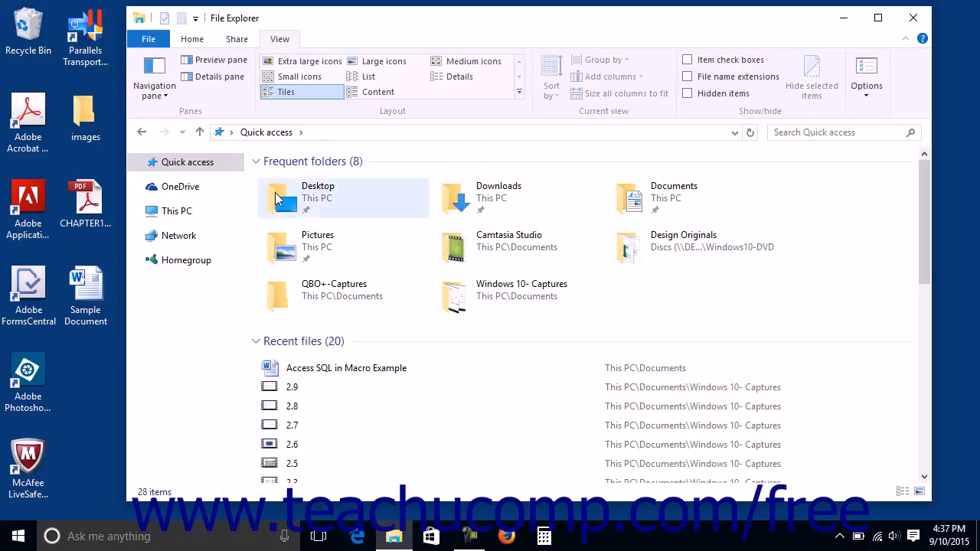
Step: Show the OneDrive folder and bring up the Documents folder's actions for pinning to Quick access
{"action": "left_click", "coordinate": [181, 187]}
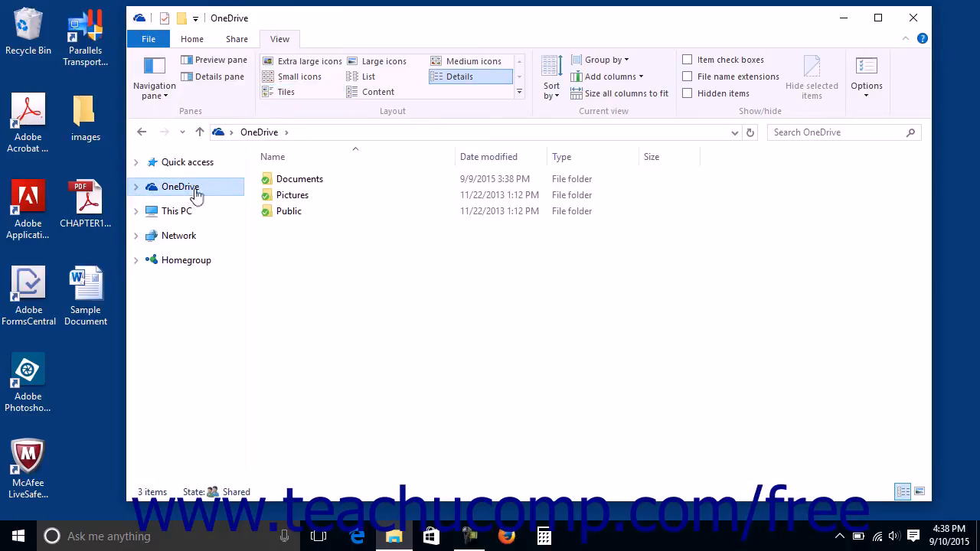
{"action": "left_click", "coordinate": [300, 178]}
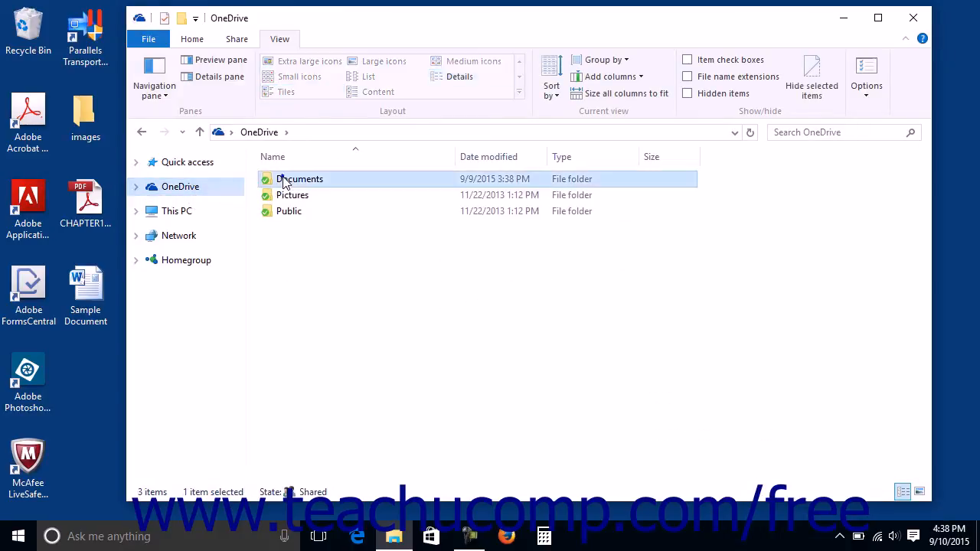
{"action": "right_click", "coordinate": [300, 178]}
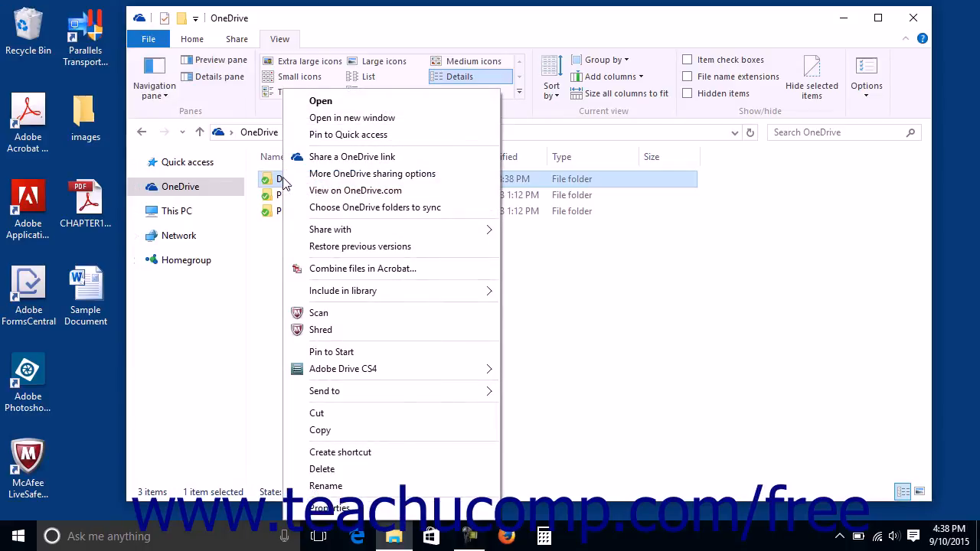
{"action": "mouse_move", "coordinate": [349, 135]}
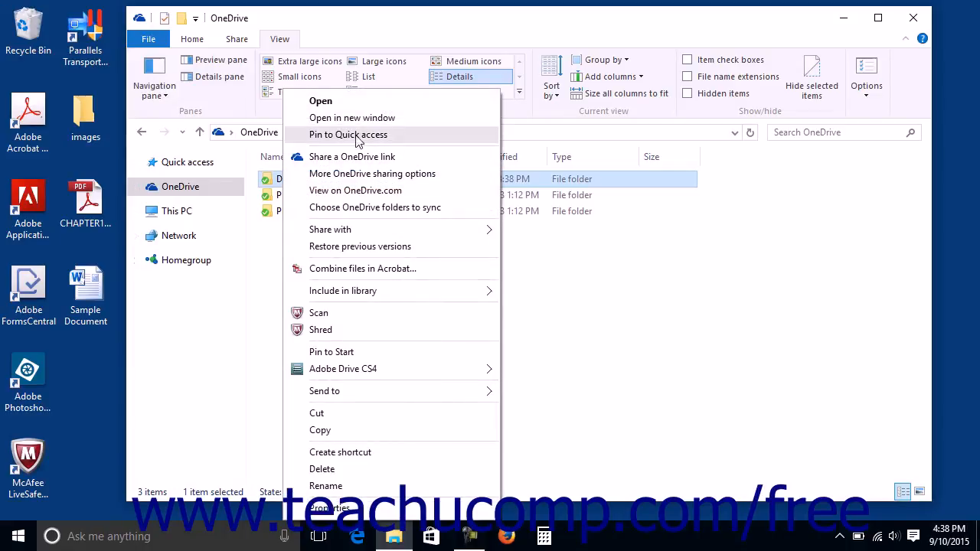